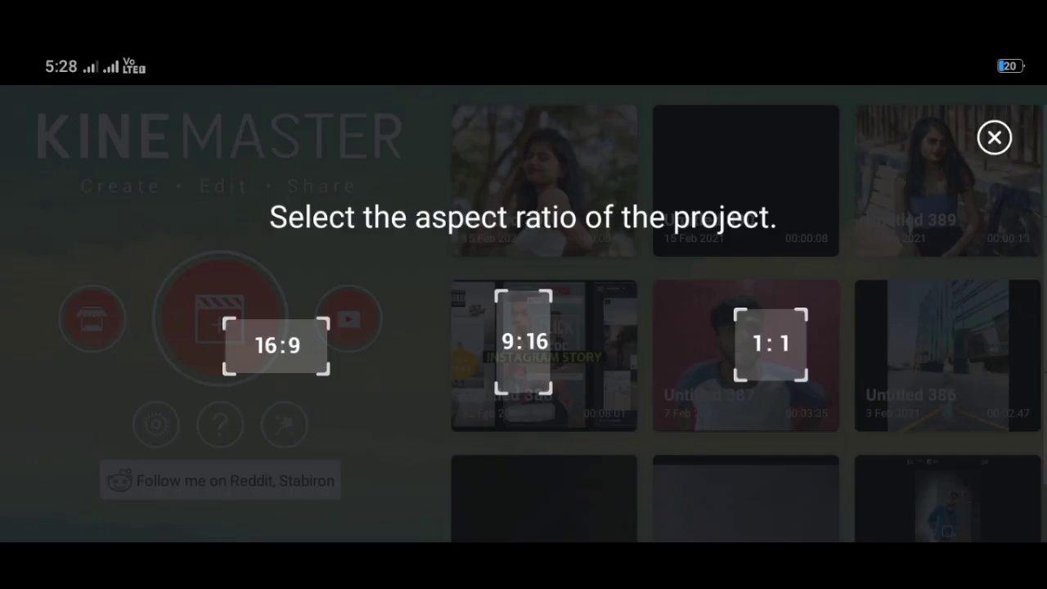
- Create a new portrait project with a 9:16 aspect ratio
left_click(523, 364)
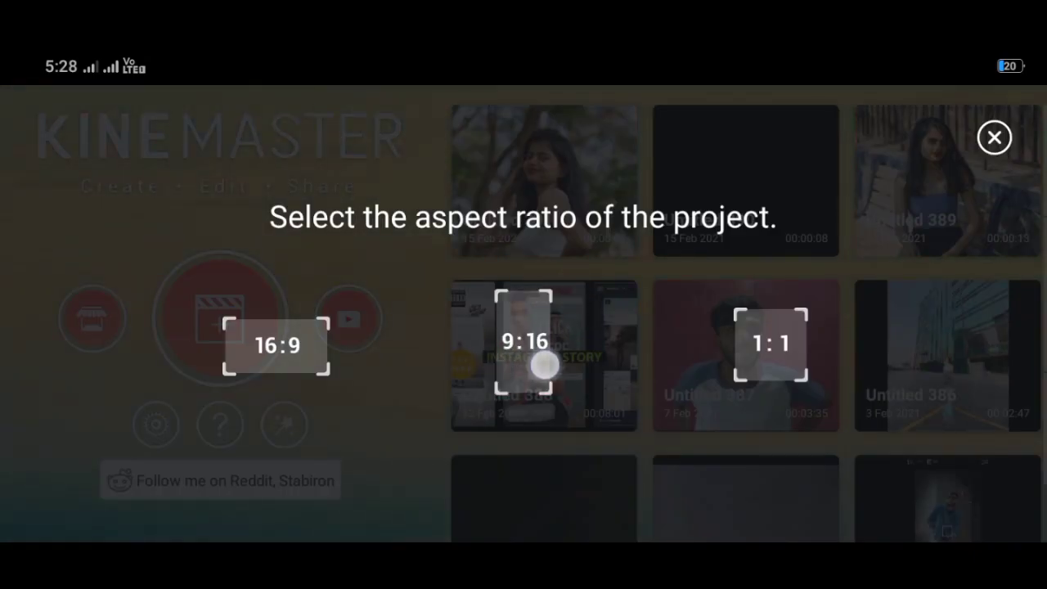
left_click(994, 137)
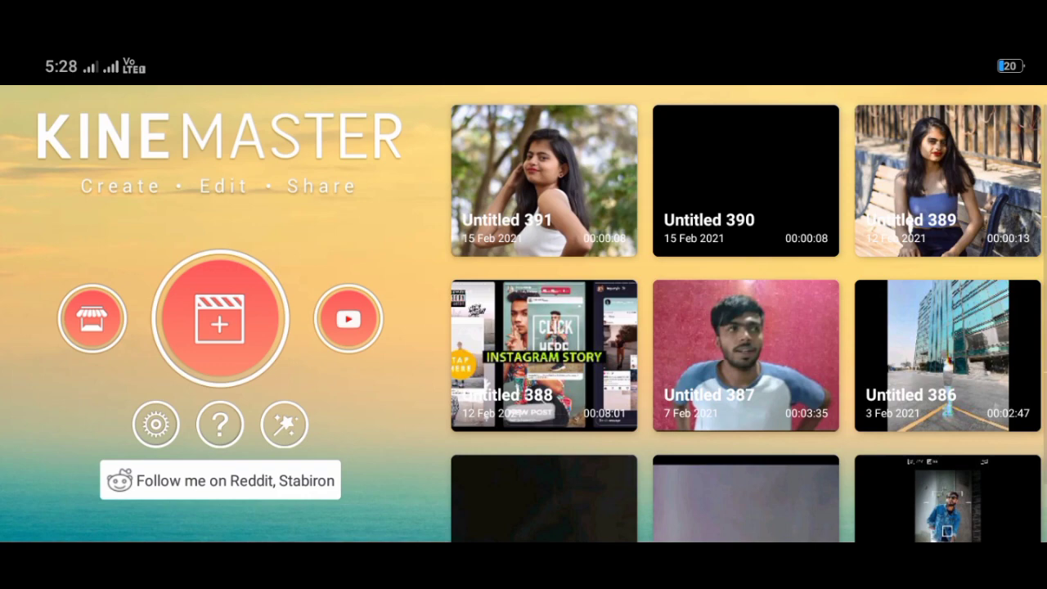
left_click(219, 317)
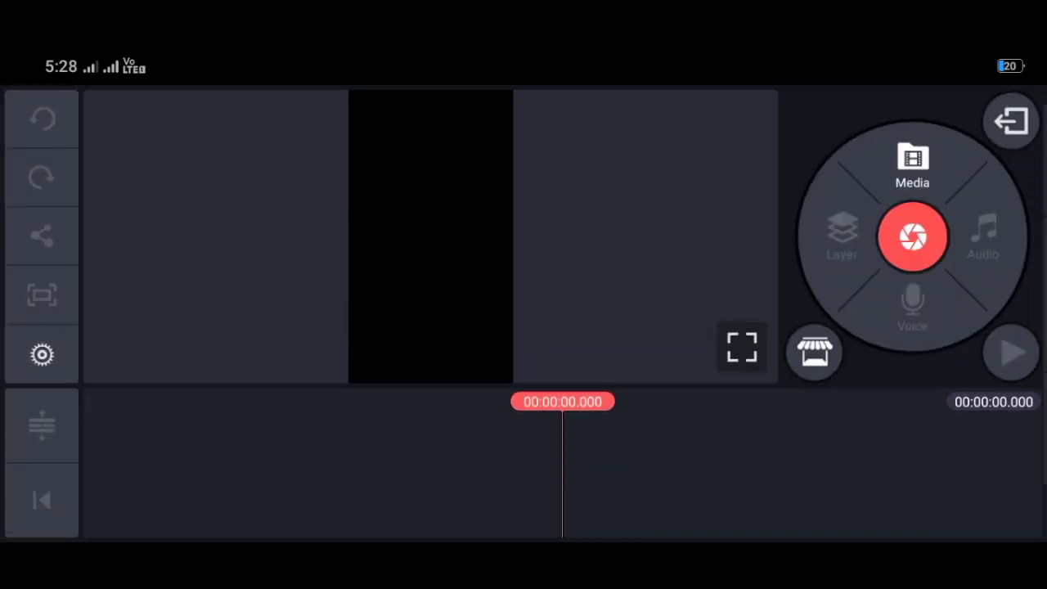
- Add a black background clip, then the bench photo as an image layer above it
left_click(912, 164)
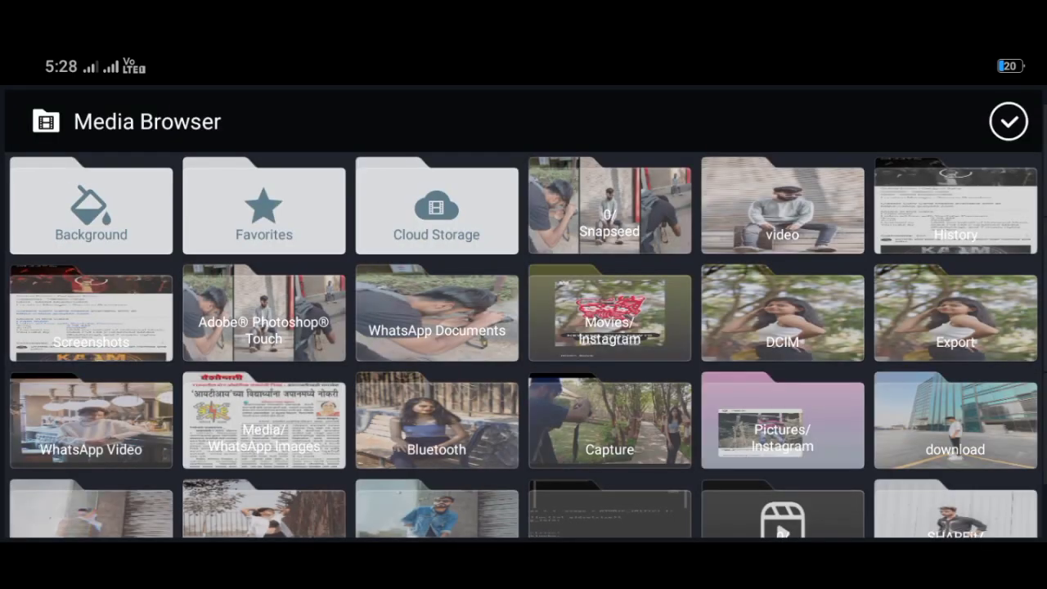
left_click(92, 206)
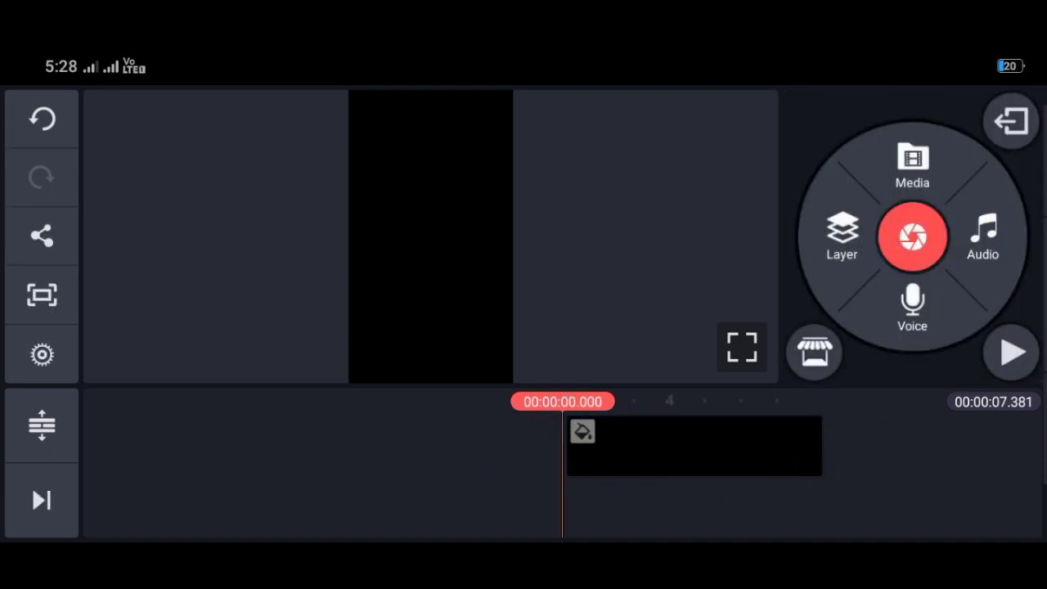
left_click(841, 238)
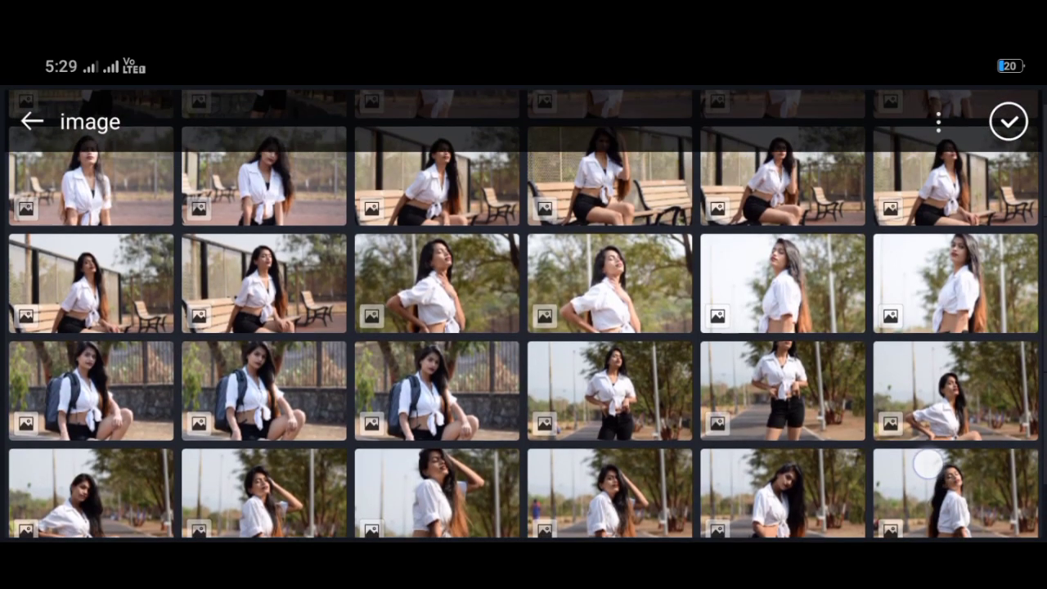
left_click(436, 176)
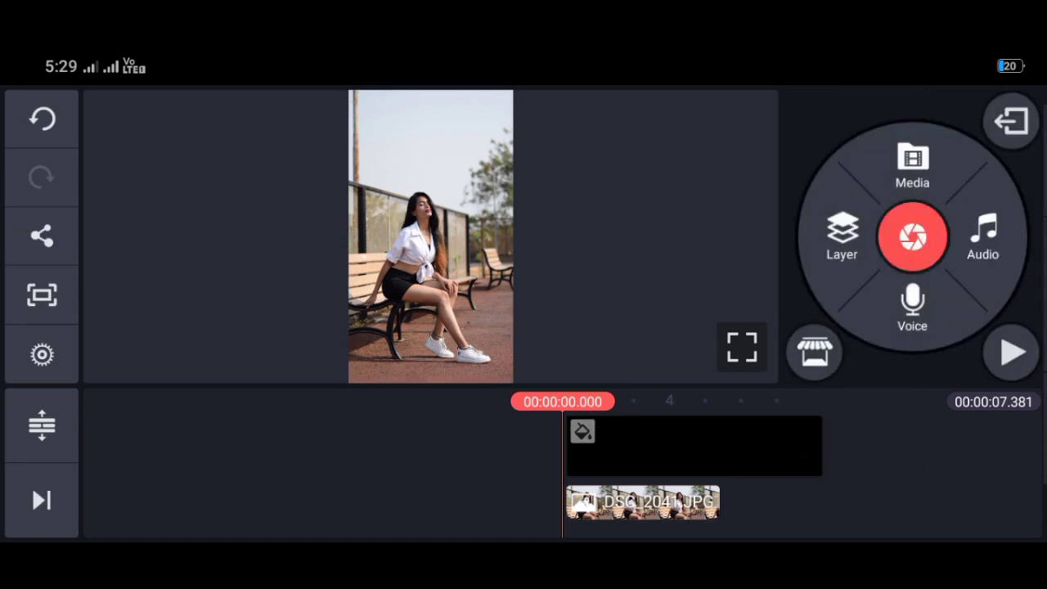
- Set the bench photo layer to the full-screen Split Screen layout
left_click(913, 164)
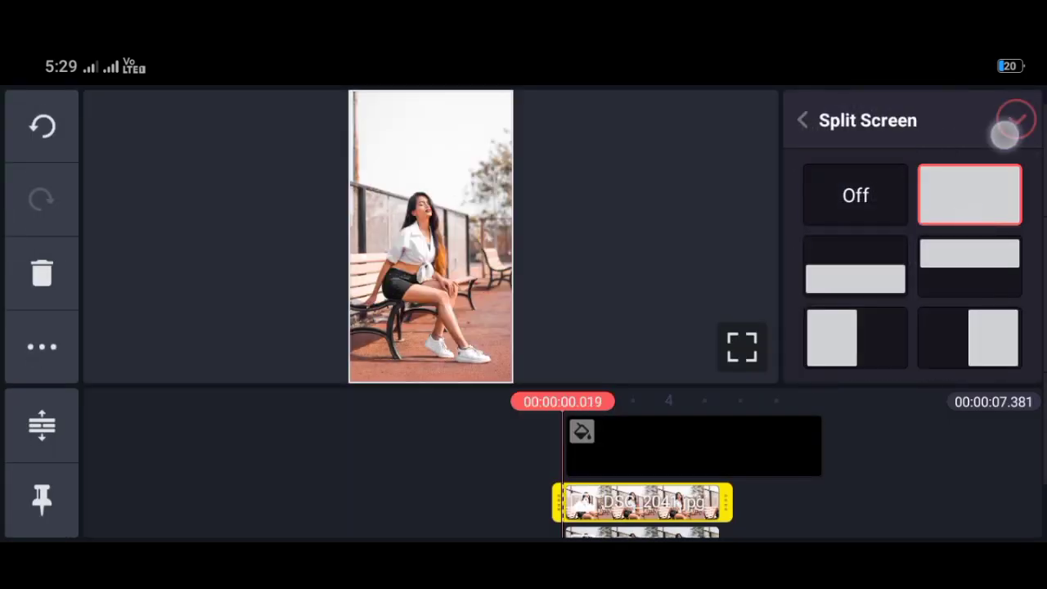
left_click(1014, 119)
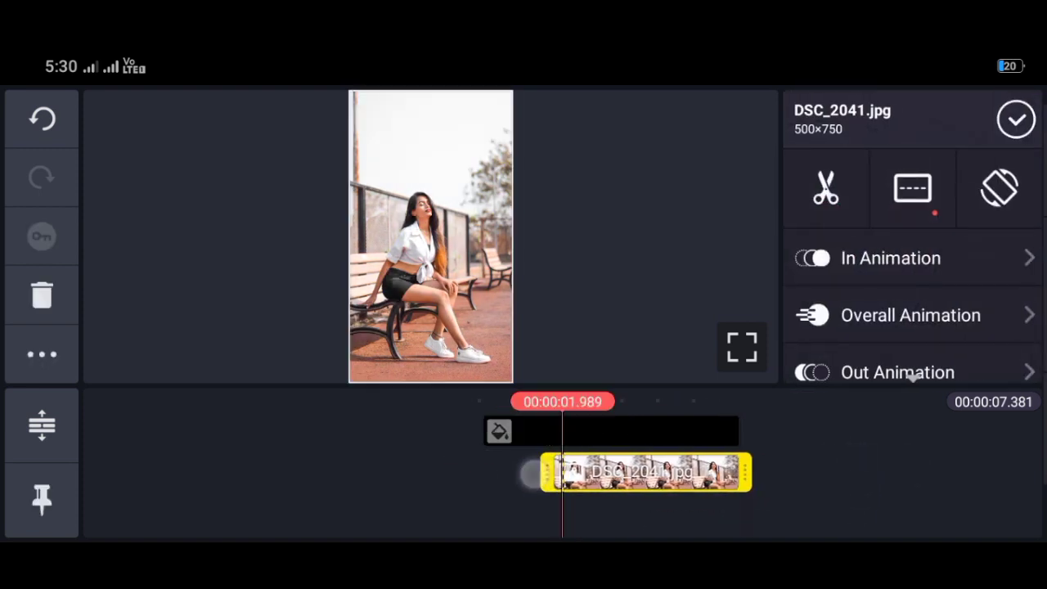
- Raise the photo layer's contrast to about +4 and boost saturation in Adjustment
scroll("down", 3)
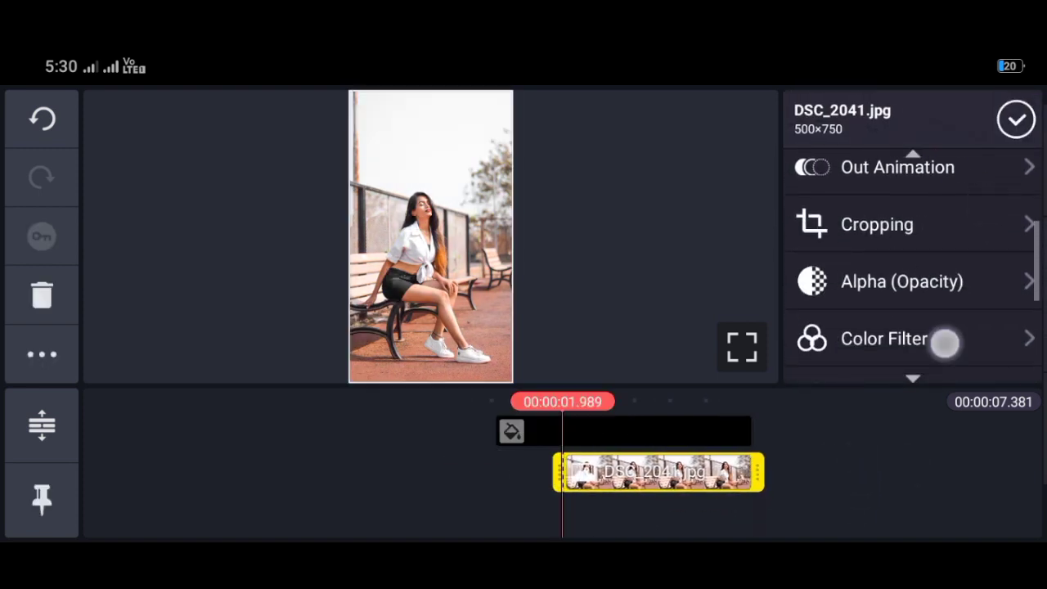
scroll("down", 3)
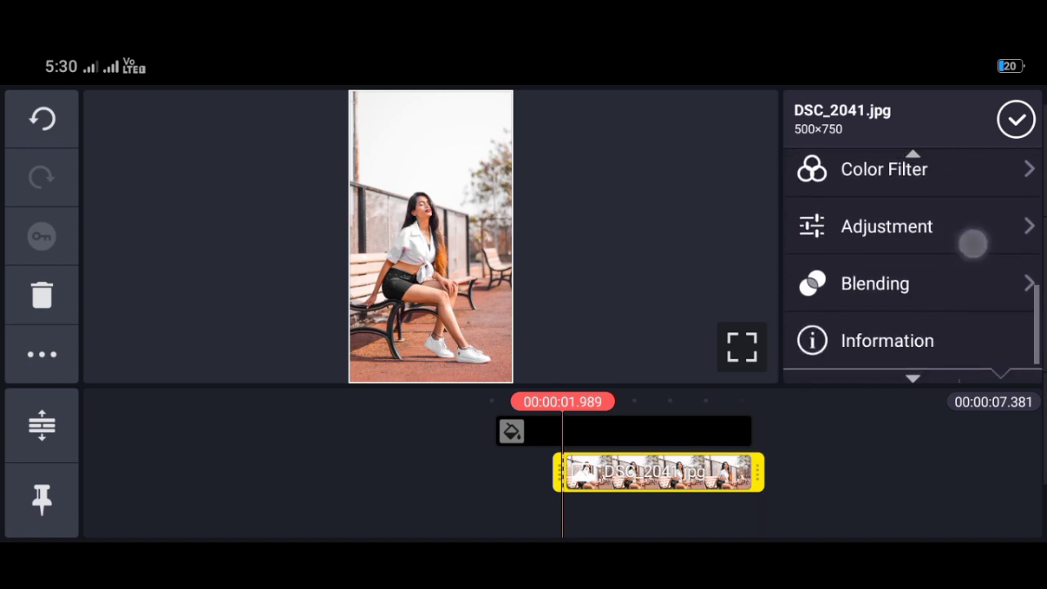
left_click(887, 225)
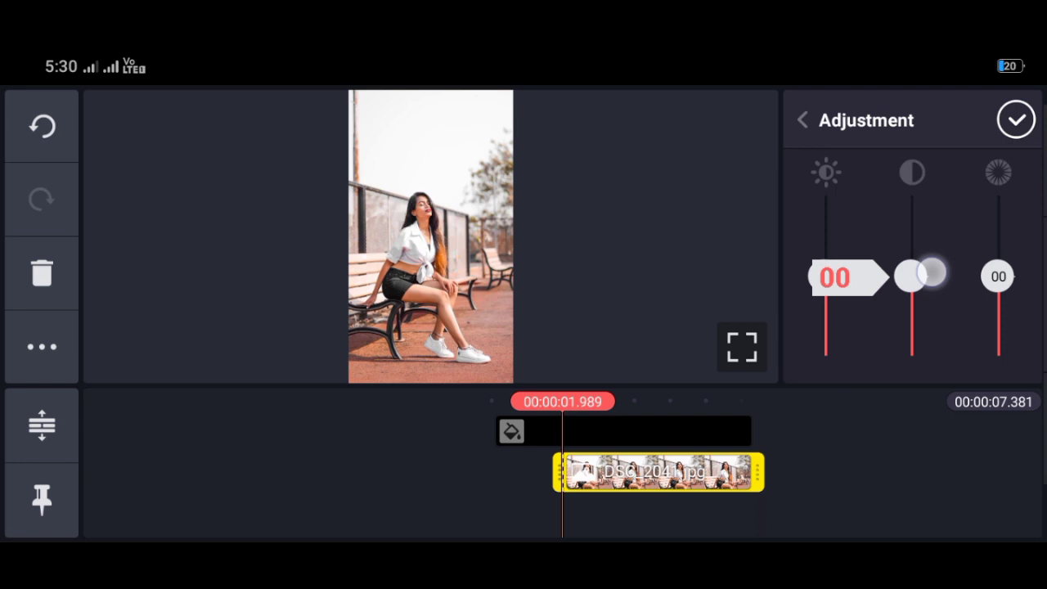
left_click_drag(923, 275, 957, 275)
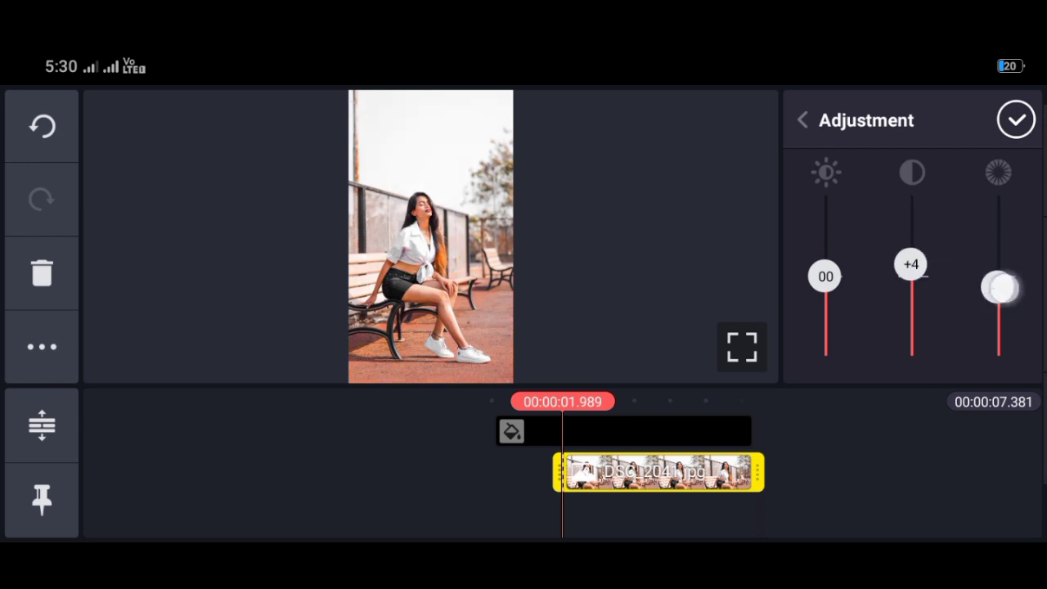
left_click(1016, 119)
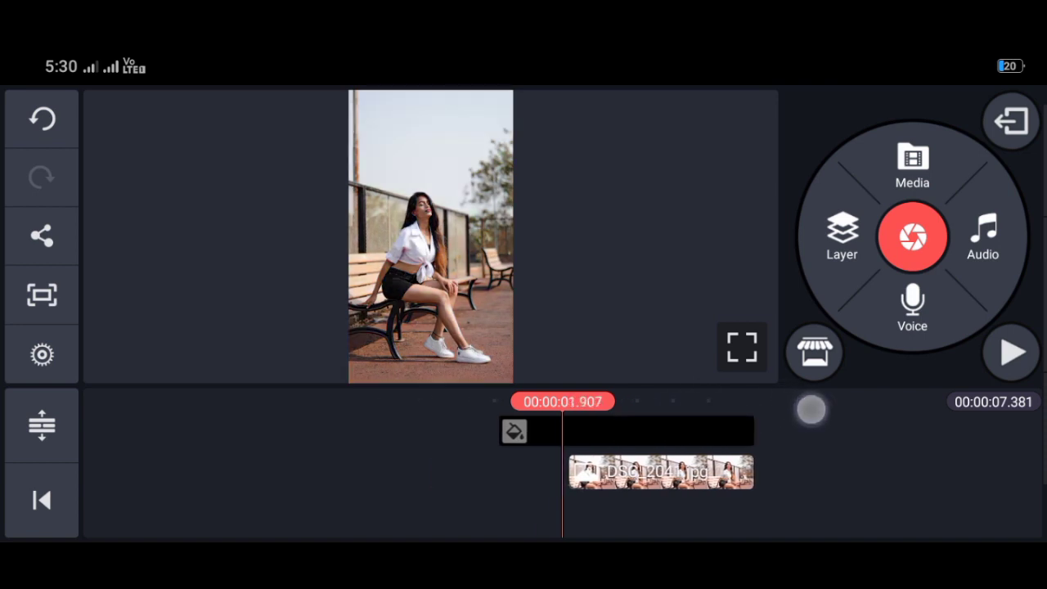
- Give the DSC_2041.JPG layer a Wipe Right in-animation and close its options
left_click(657, 471)
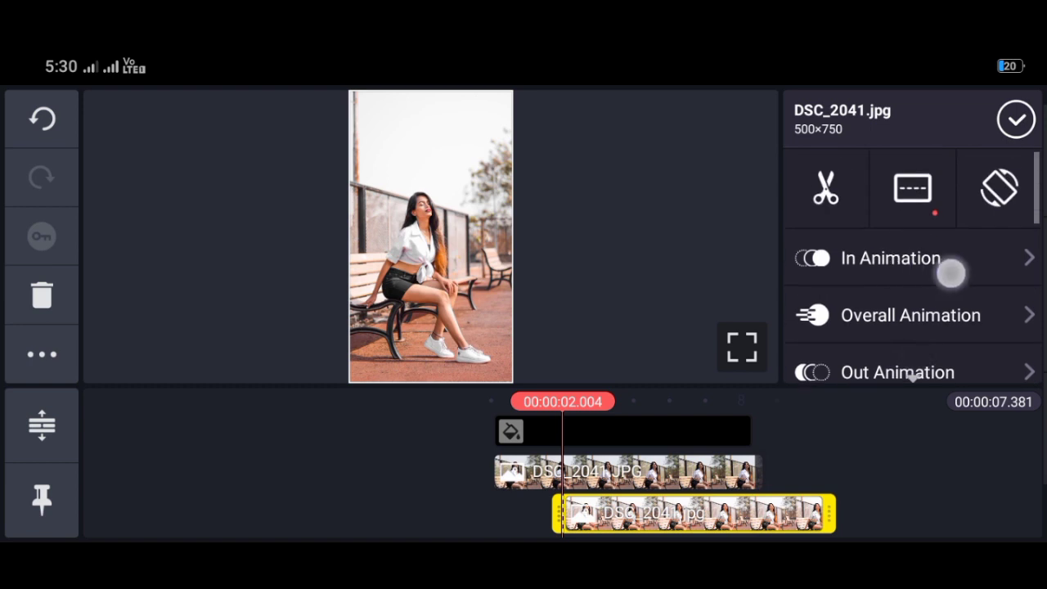
left_click(890, 258)
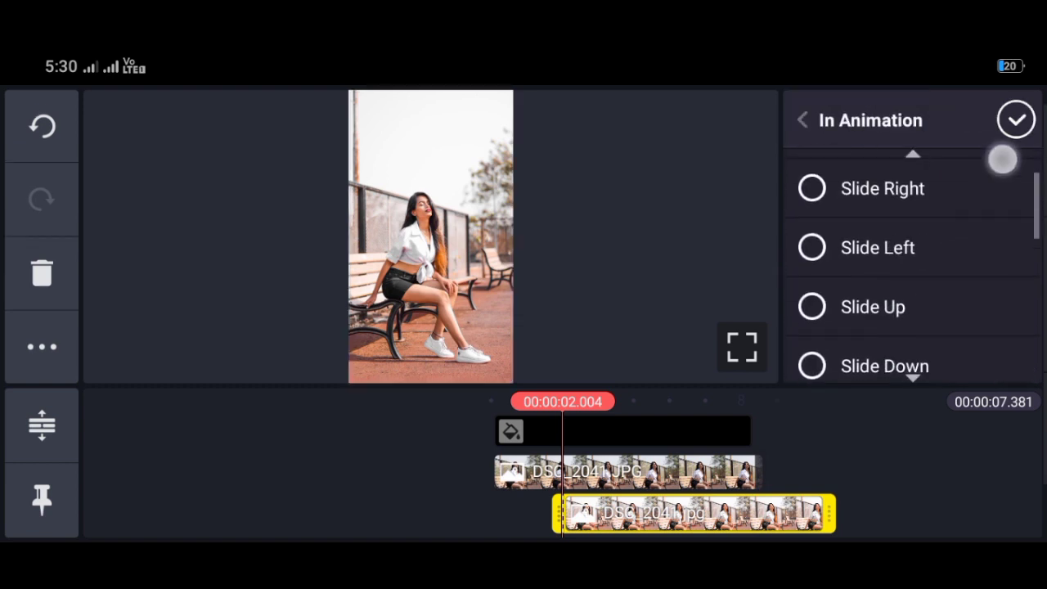
scroll("down", 3)
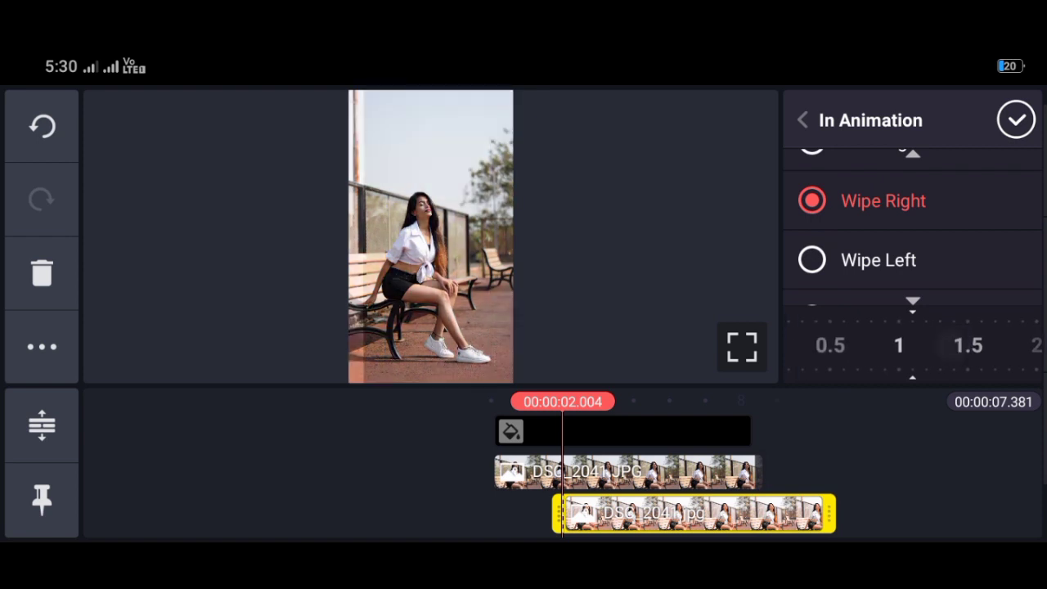
left_click(802, 120)
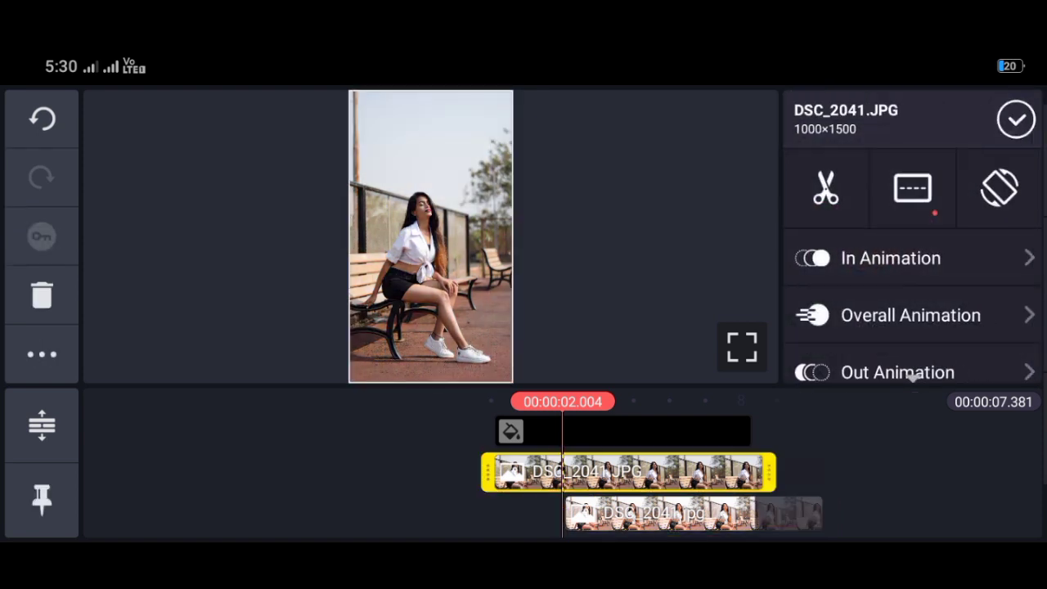
left_click(1016, 119)
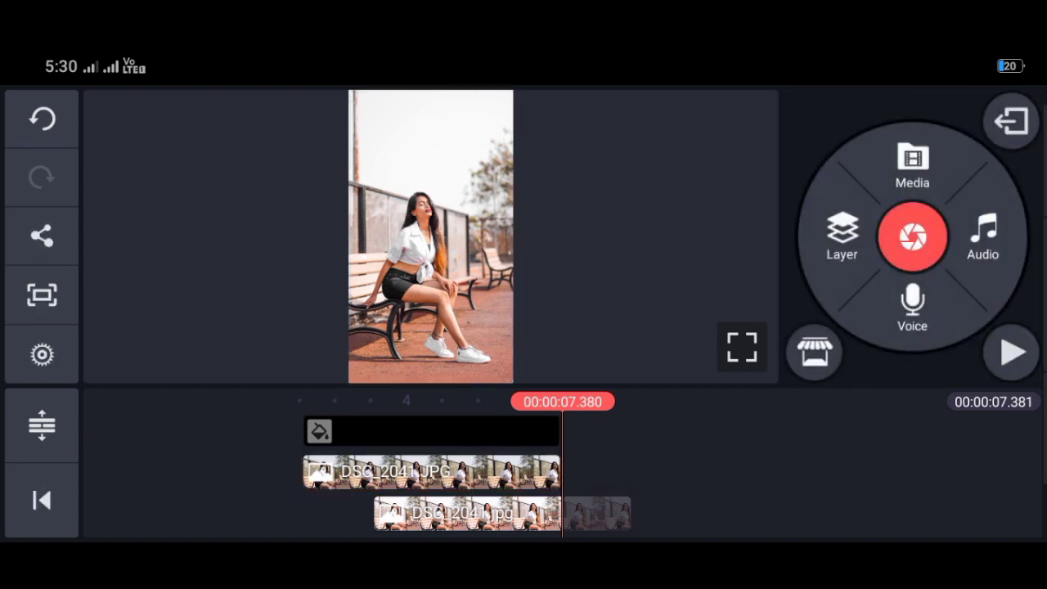
- Export the layered photo project as a video and return to the project list
left_click(1011, 351)
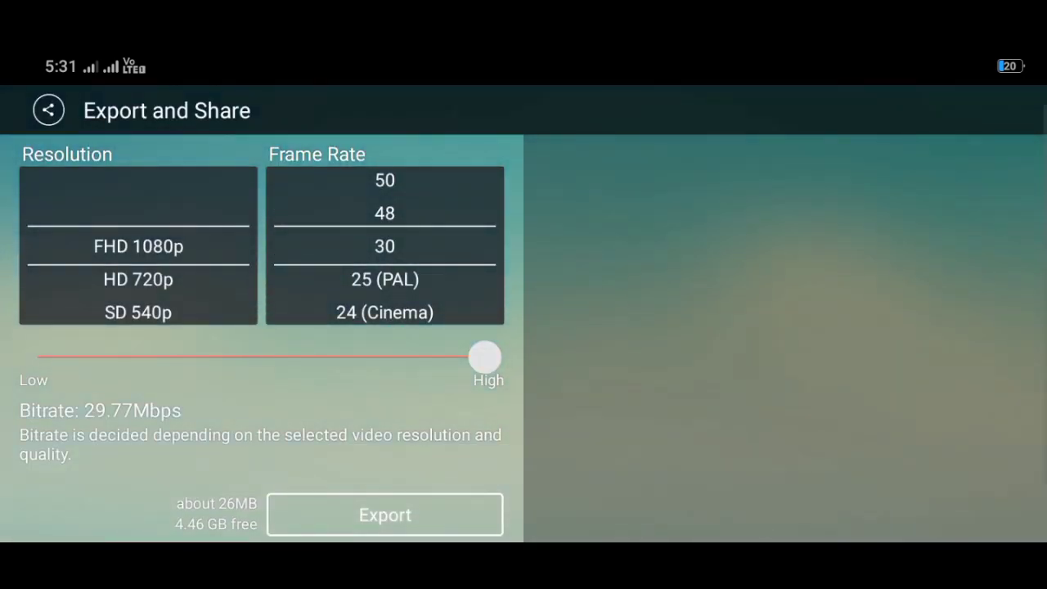
left_click(384, 514)
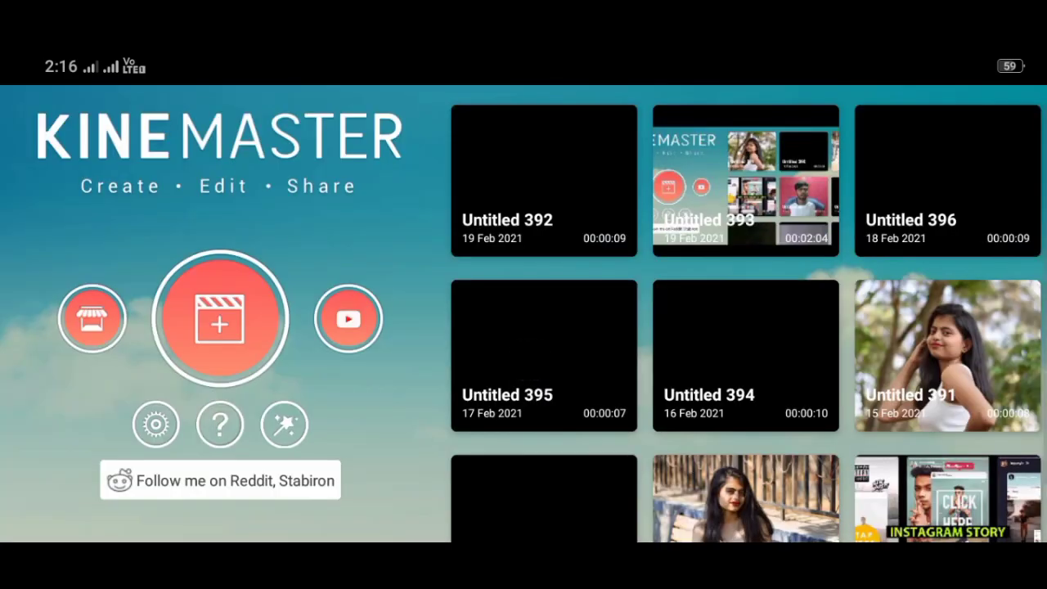
- Start a new project with the exported 1080p bench video and bring up Trim/Split
left_click(219, 318)
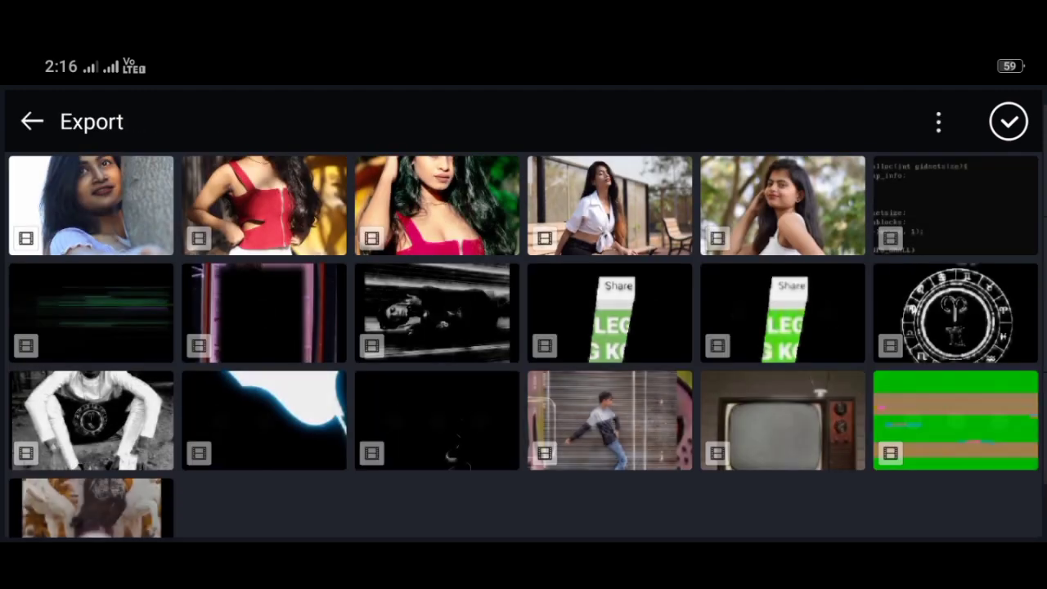
left_click(33, 121)
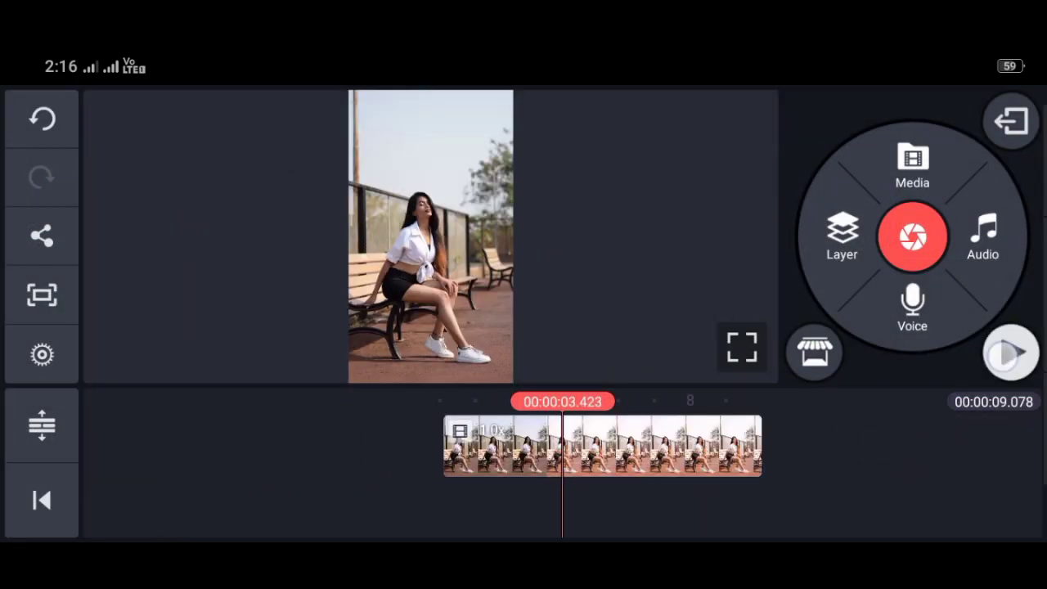
left_click(1011, 352)
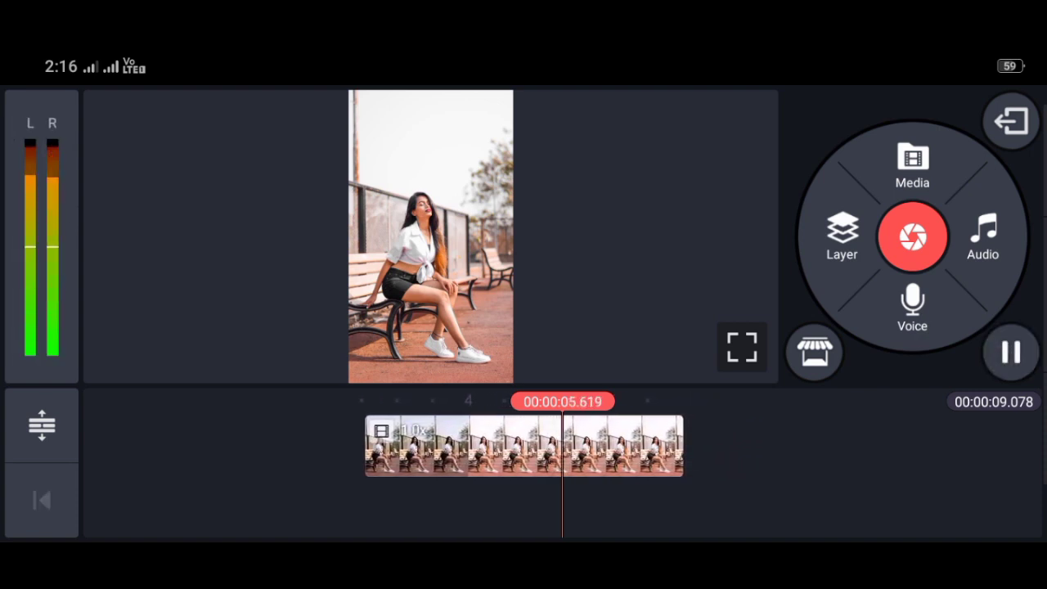
left_click(523, 445)
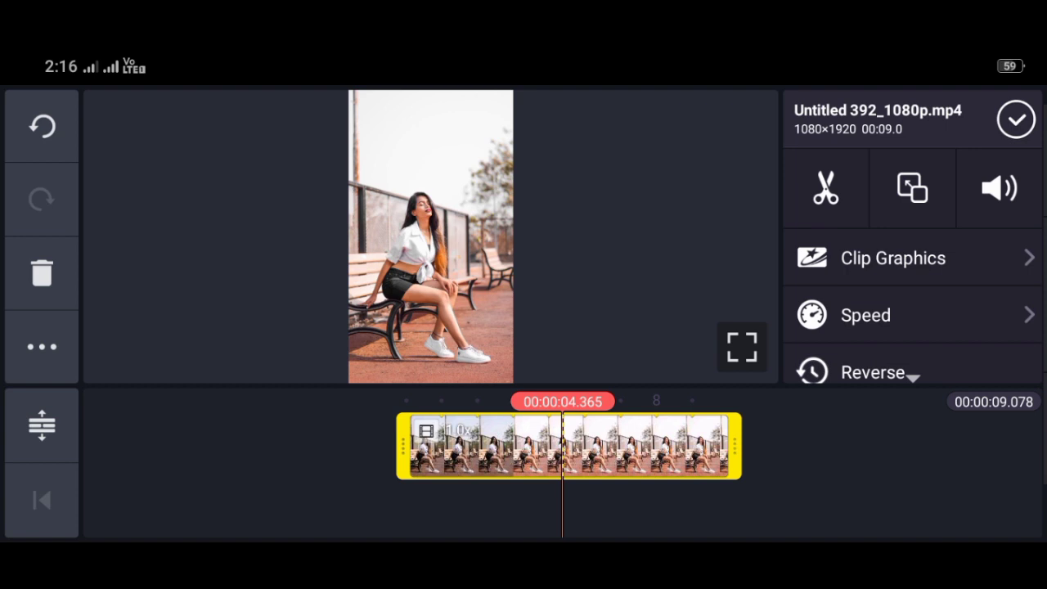
left_click(825, 187)
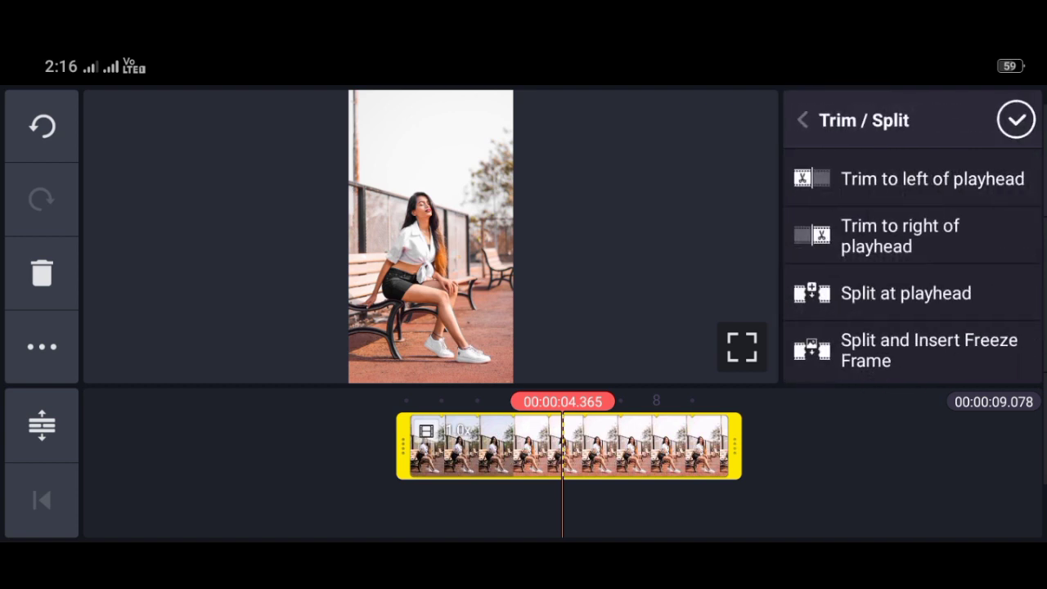
- Split the clip at the playhead near 4.4 s and open the transition categories
left_click(906, 293)
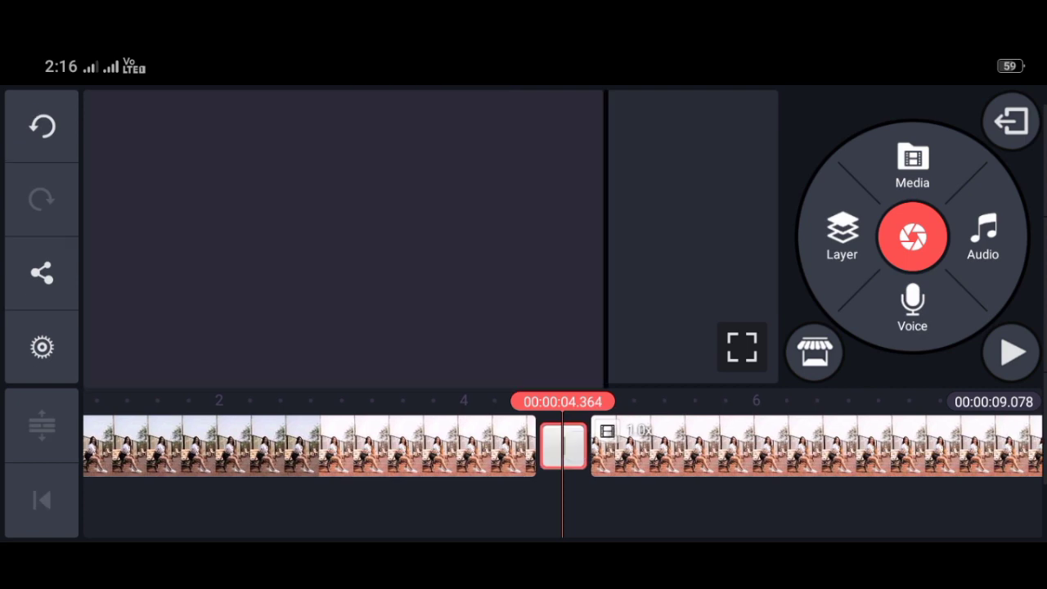
left_click(562, 445)
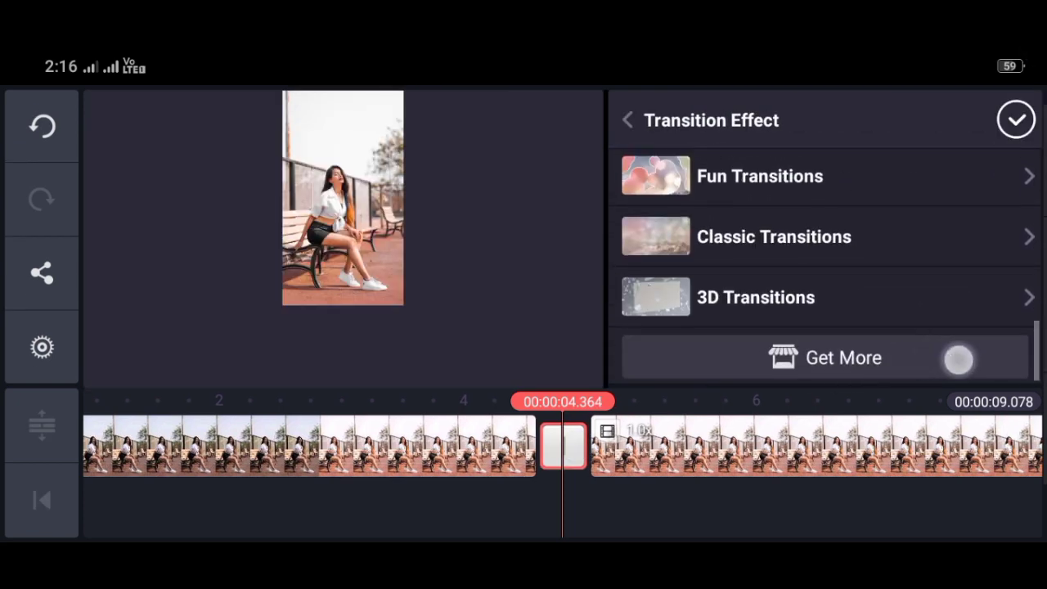
left_click(825, 356)
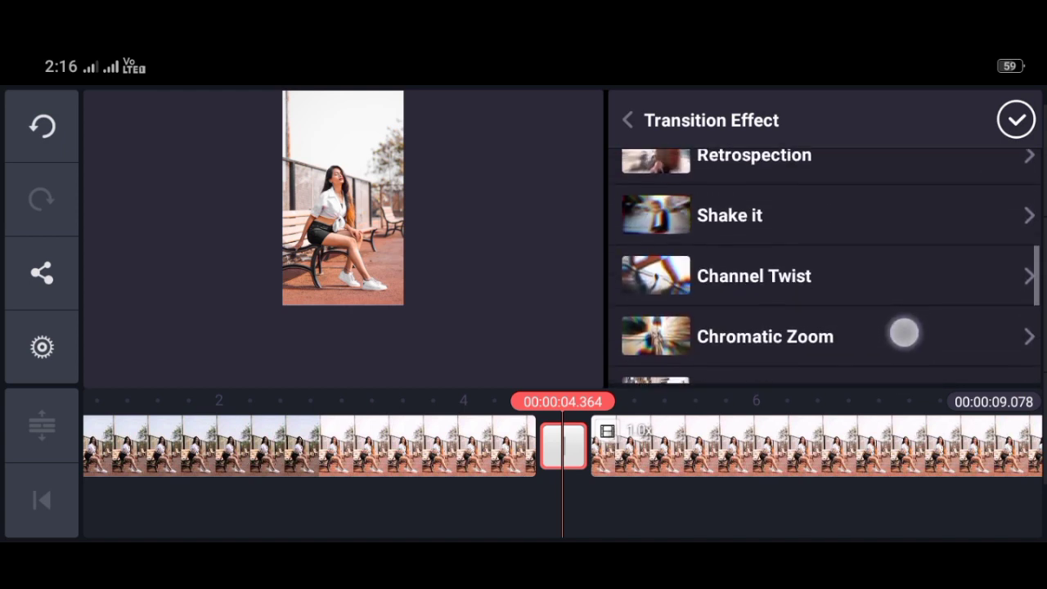
- Apply the Shake it transition between the two halves and confirm it
scroll("down", 3)
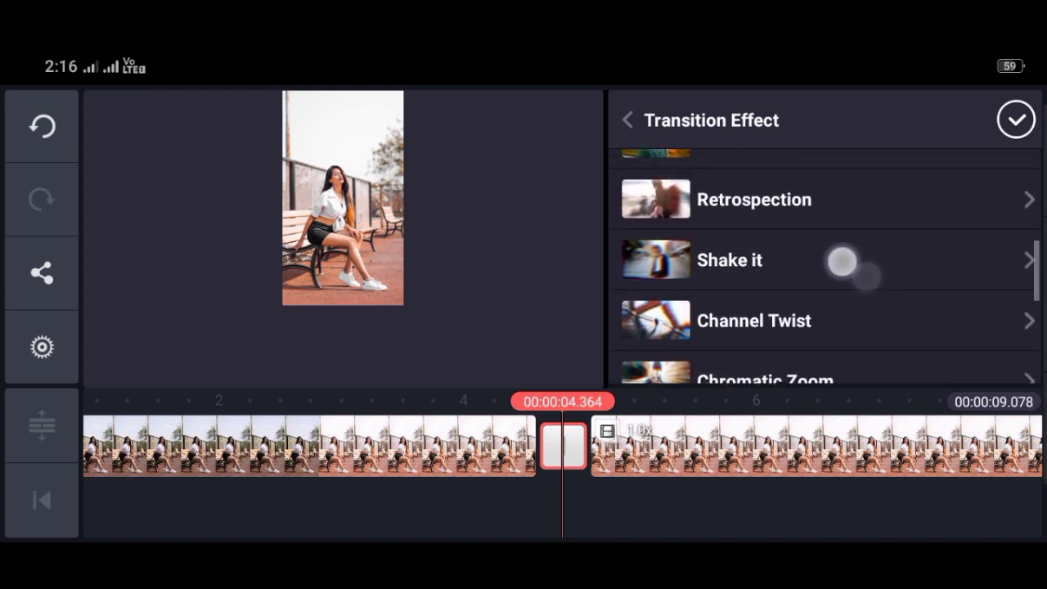
left_click(729, 260)
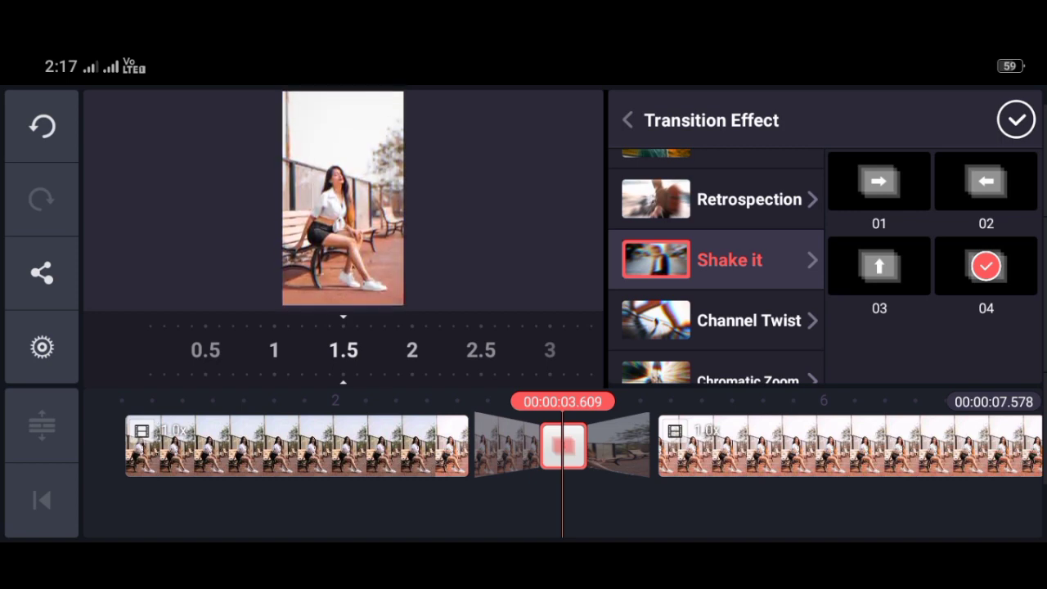
left_click(1015, 119)
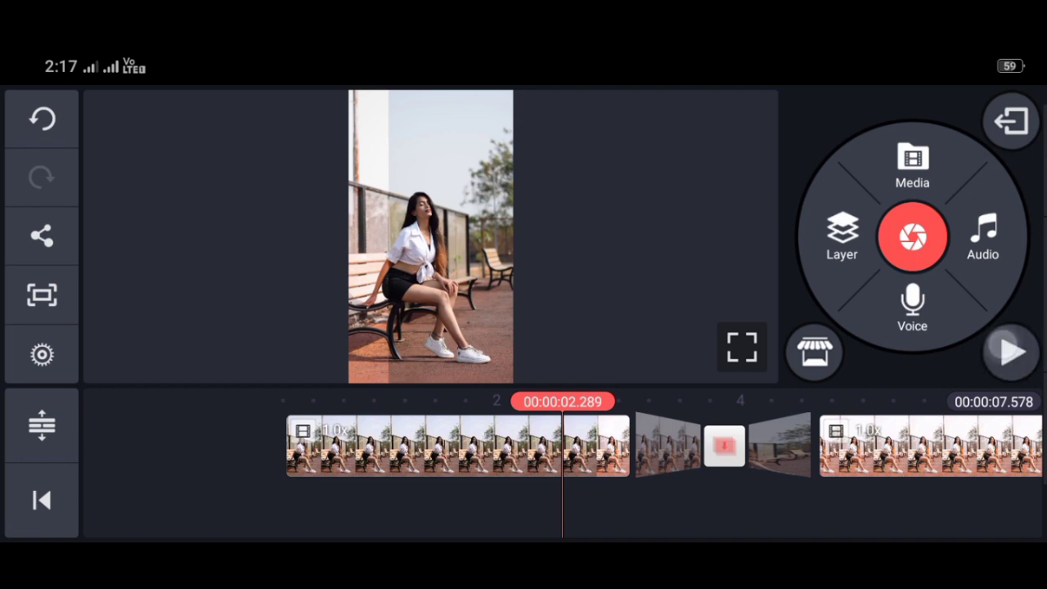
- Preview the Shake it transition, then bring up Export and Share for the finished video
left_click(1011, 353)
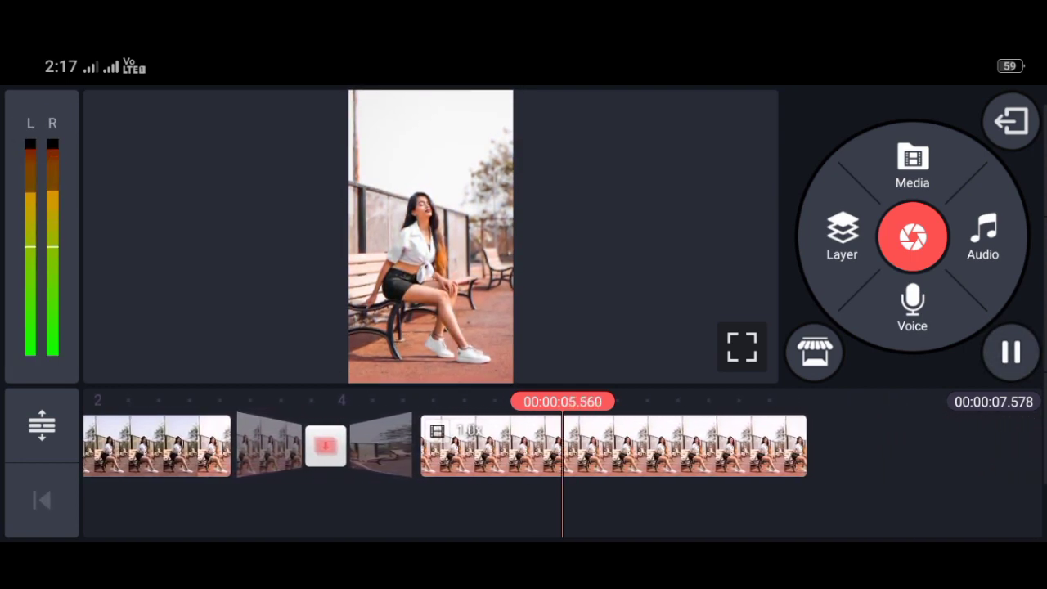
left_click(1011, 352)
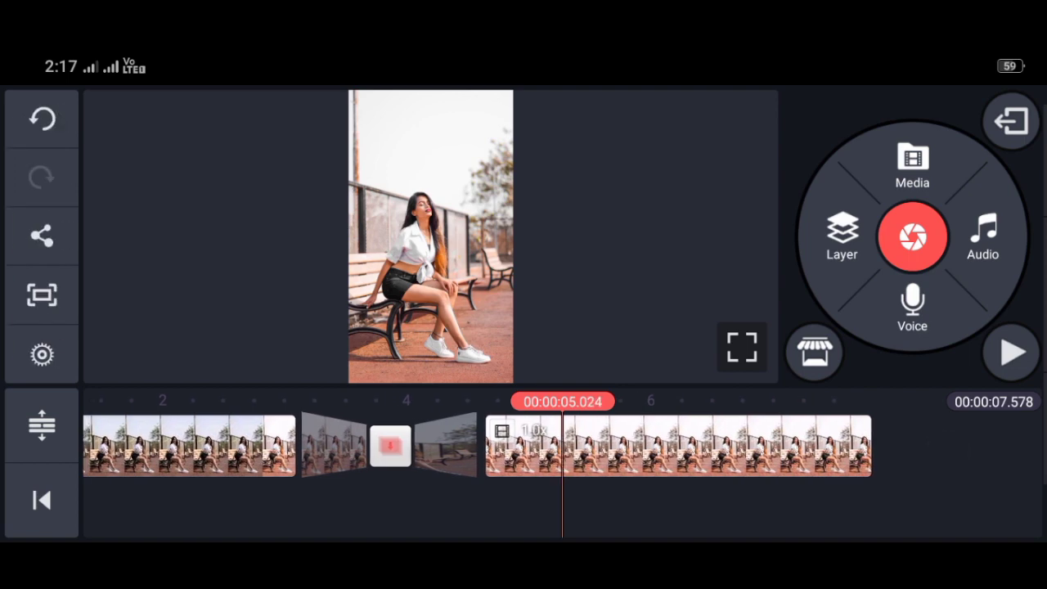
left_click(42, 236)
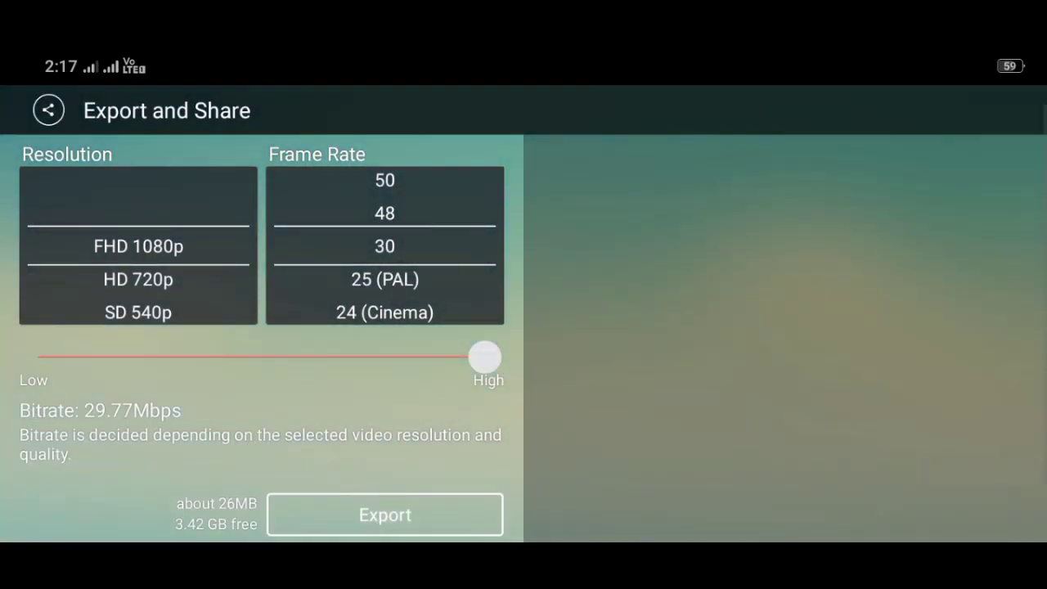